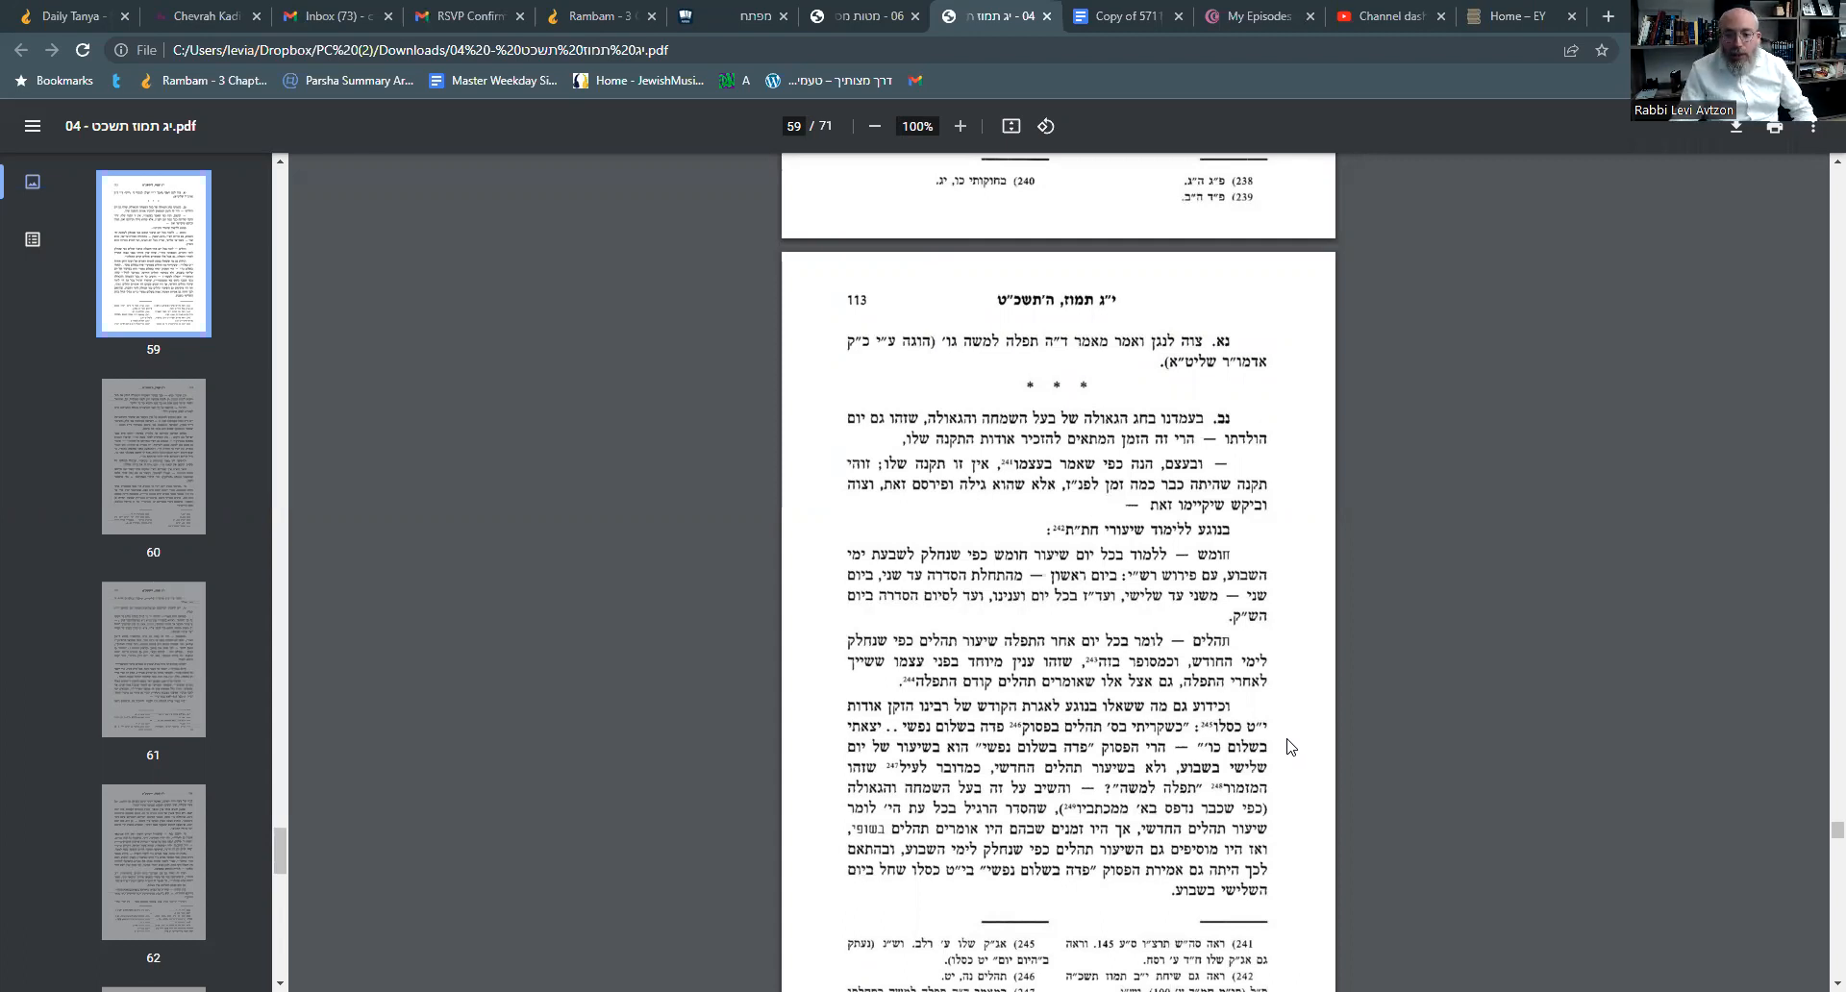
pyautogui.scroll(-3)
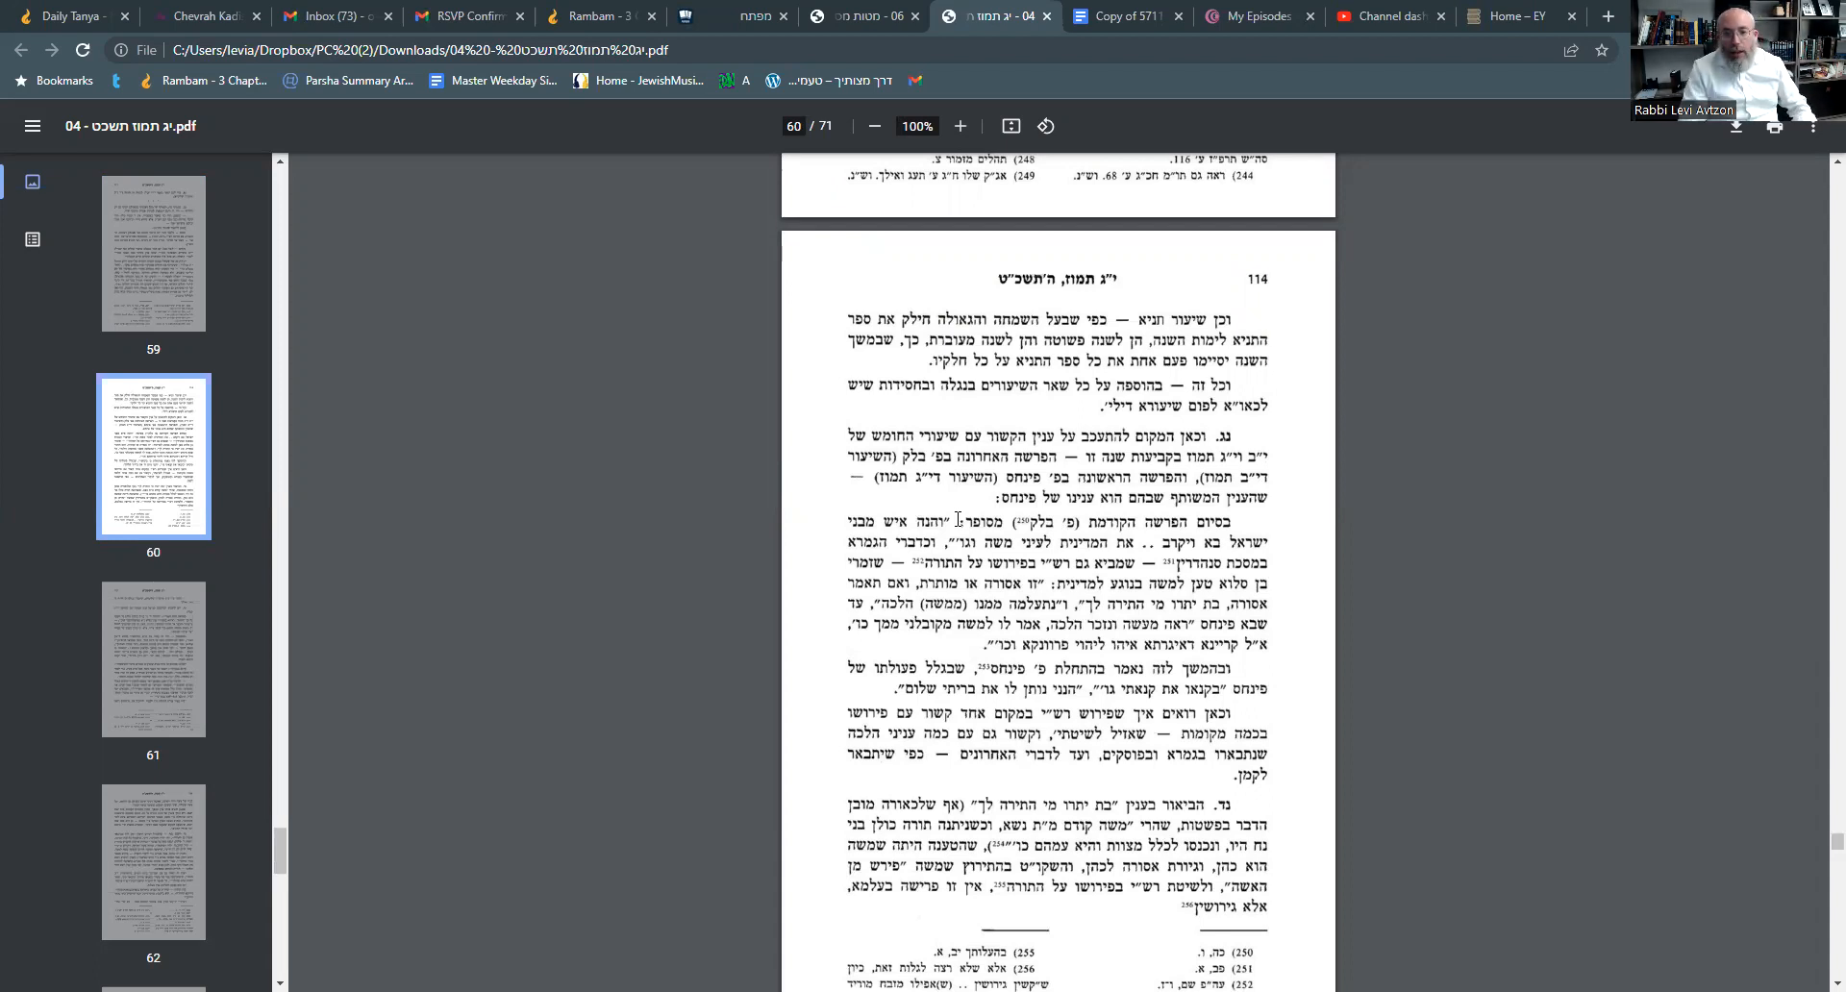
pyautogui.scroll(-3)
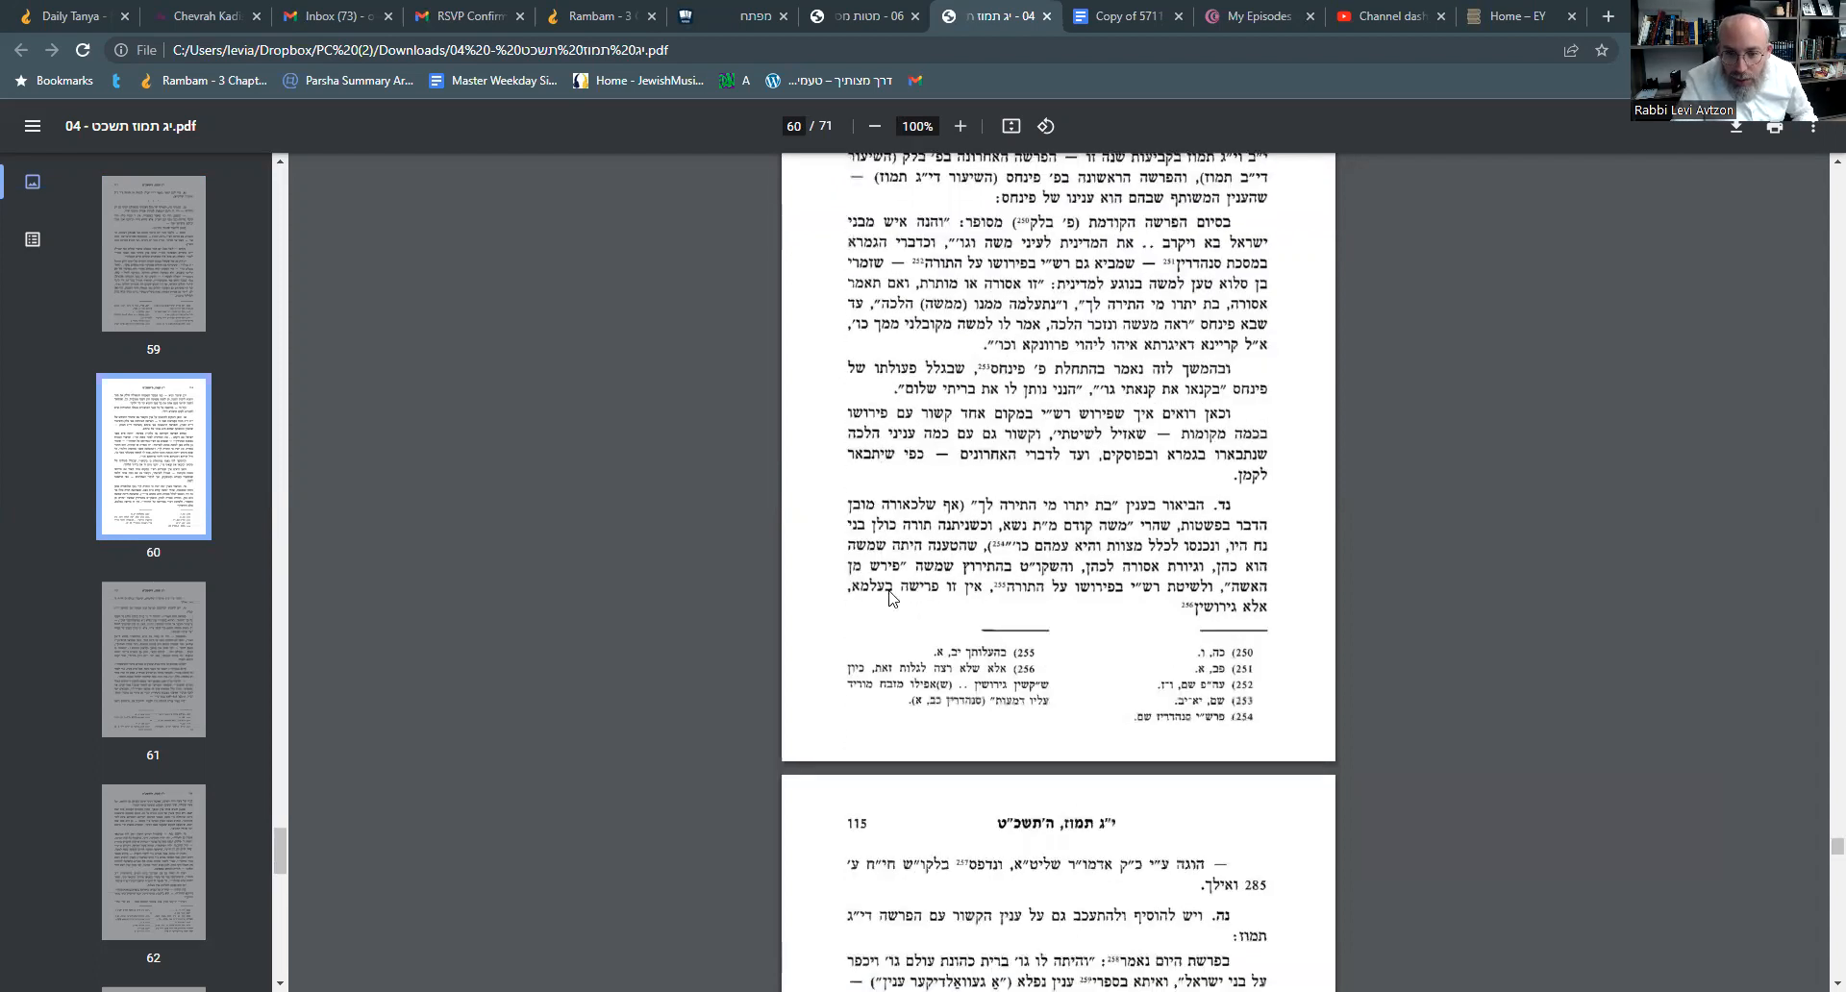
pyautogui.scroll(-3)
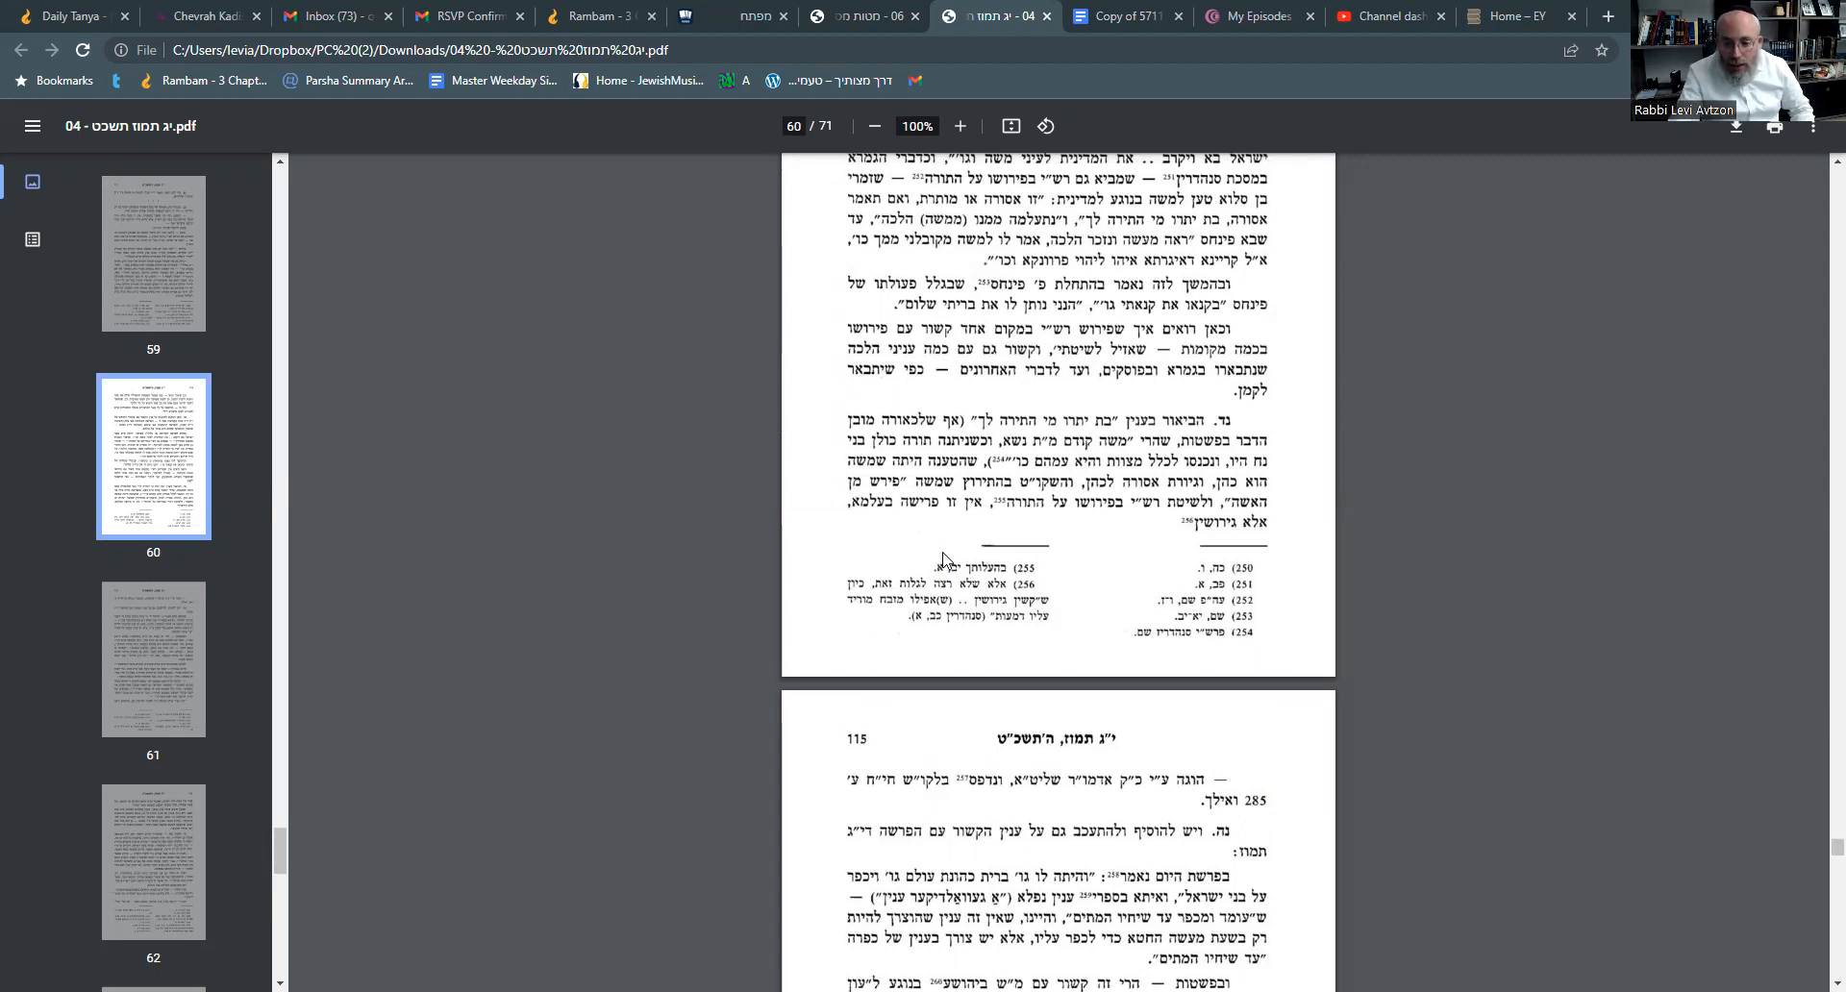
pyautogui.scroll(-3)
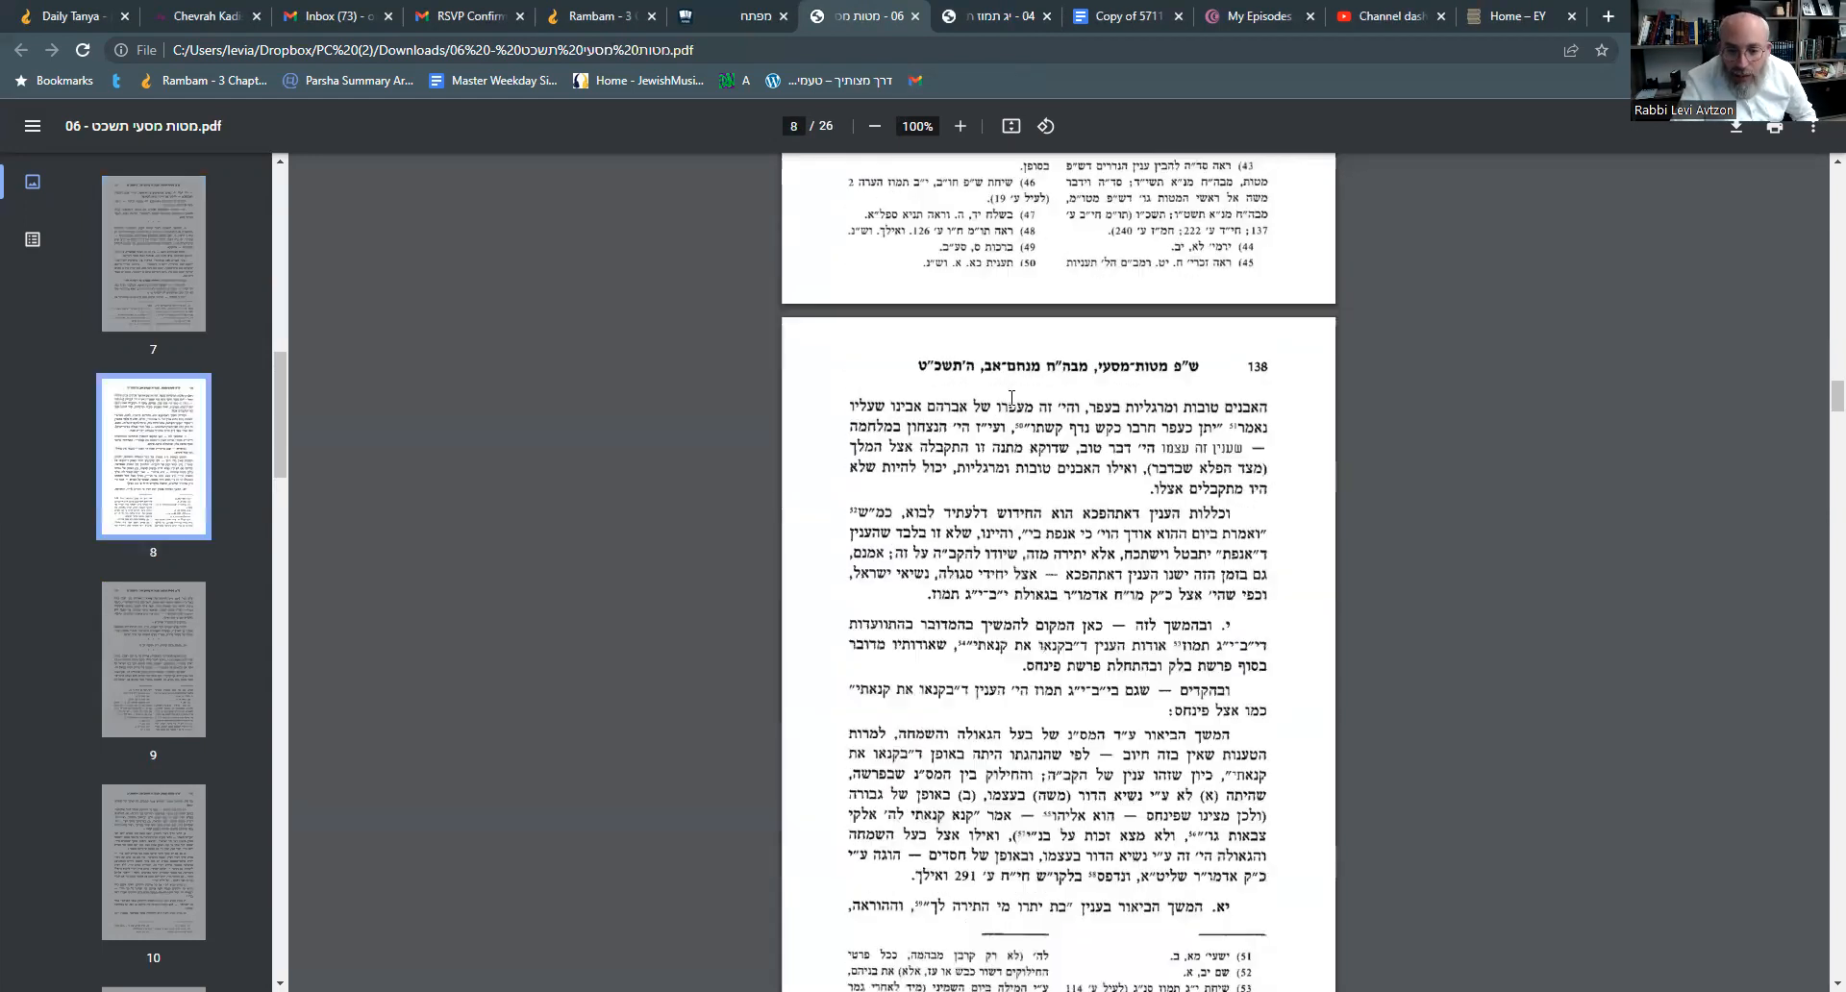
pyautogui.scroll(-3)
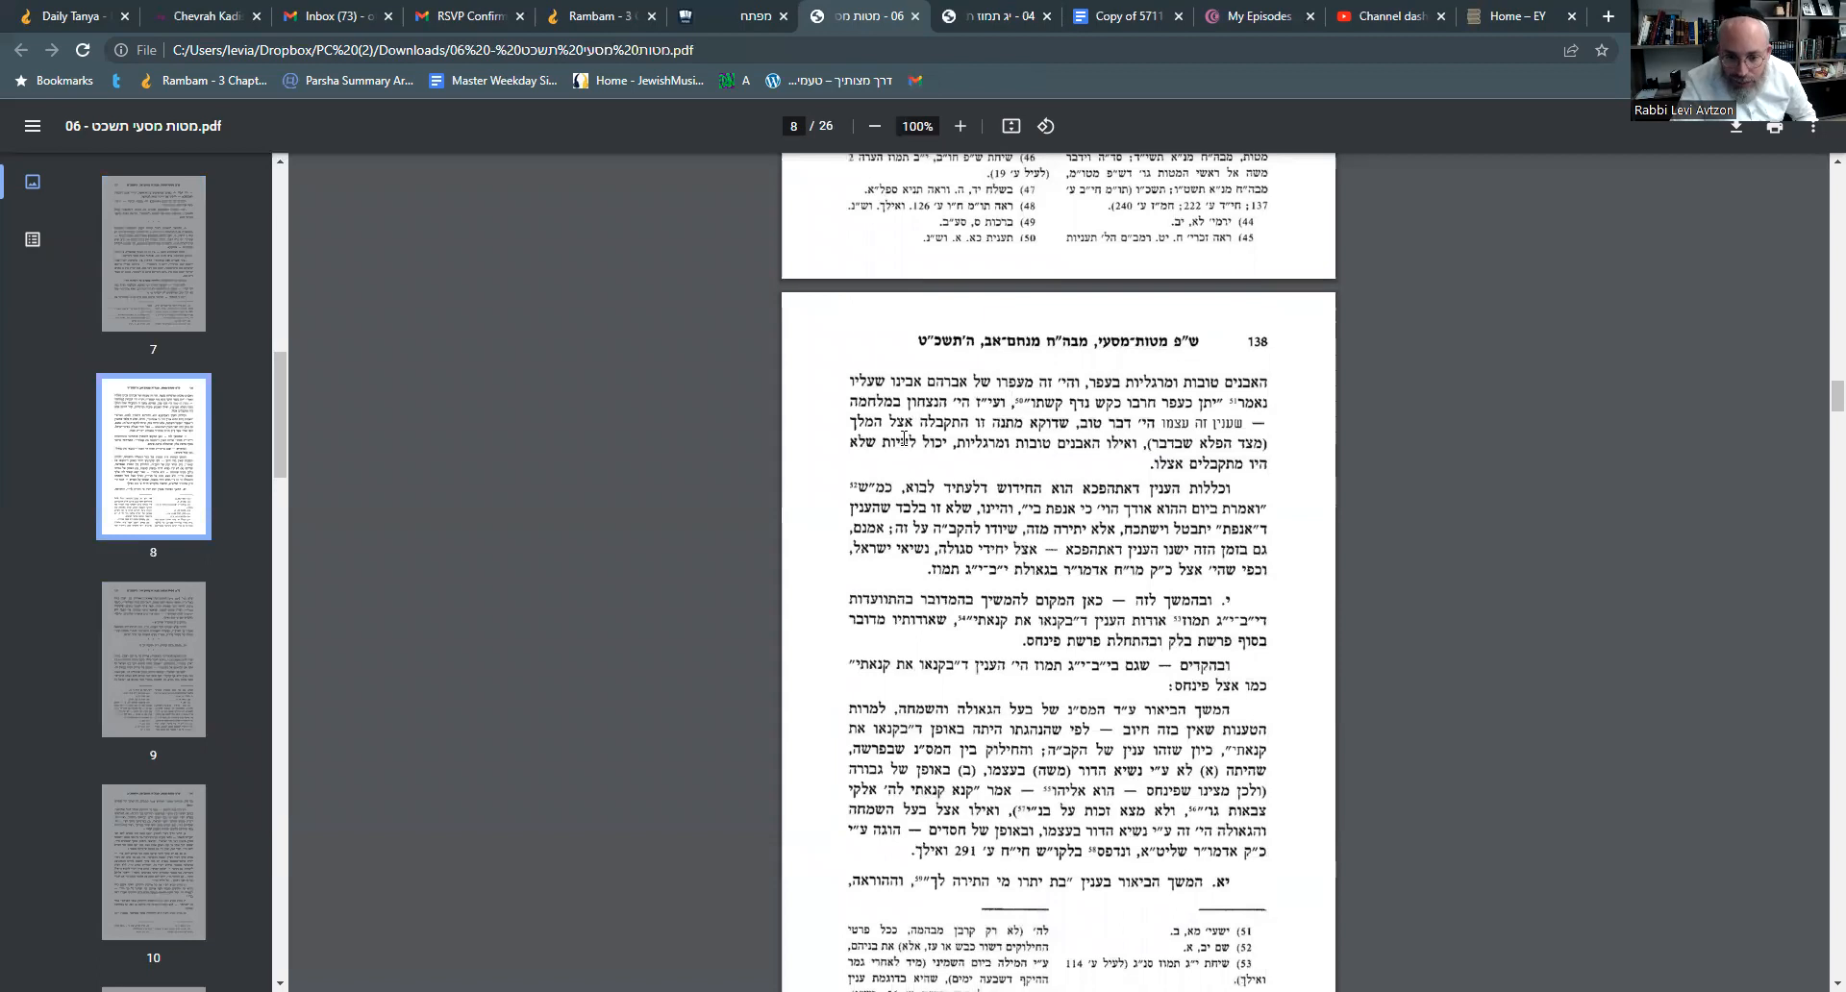
pyautogui.scroll(-3)
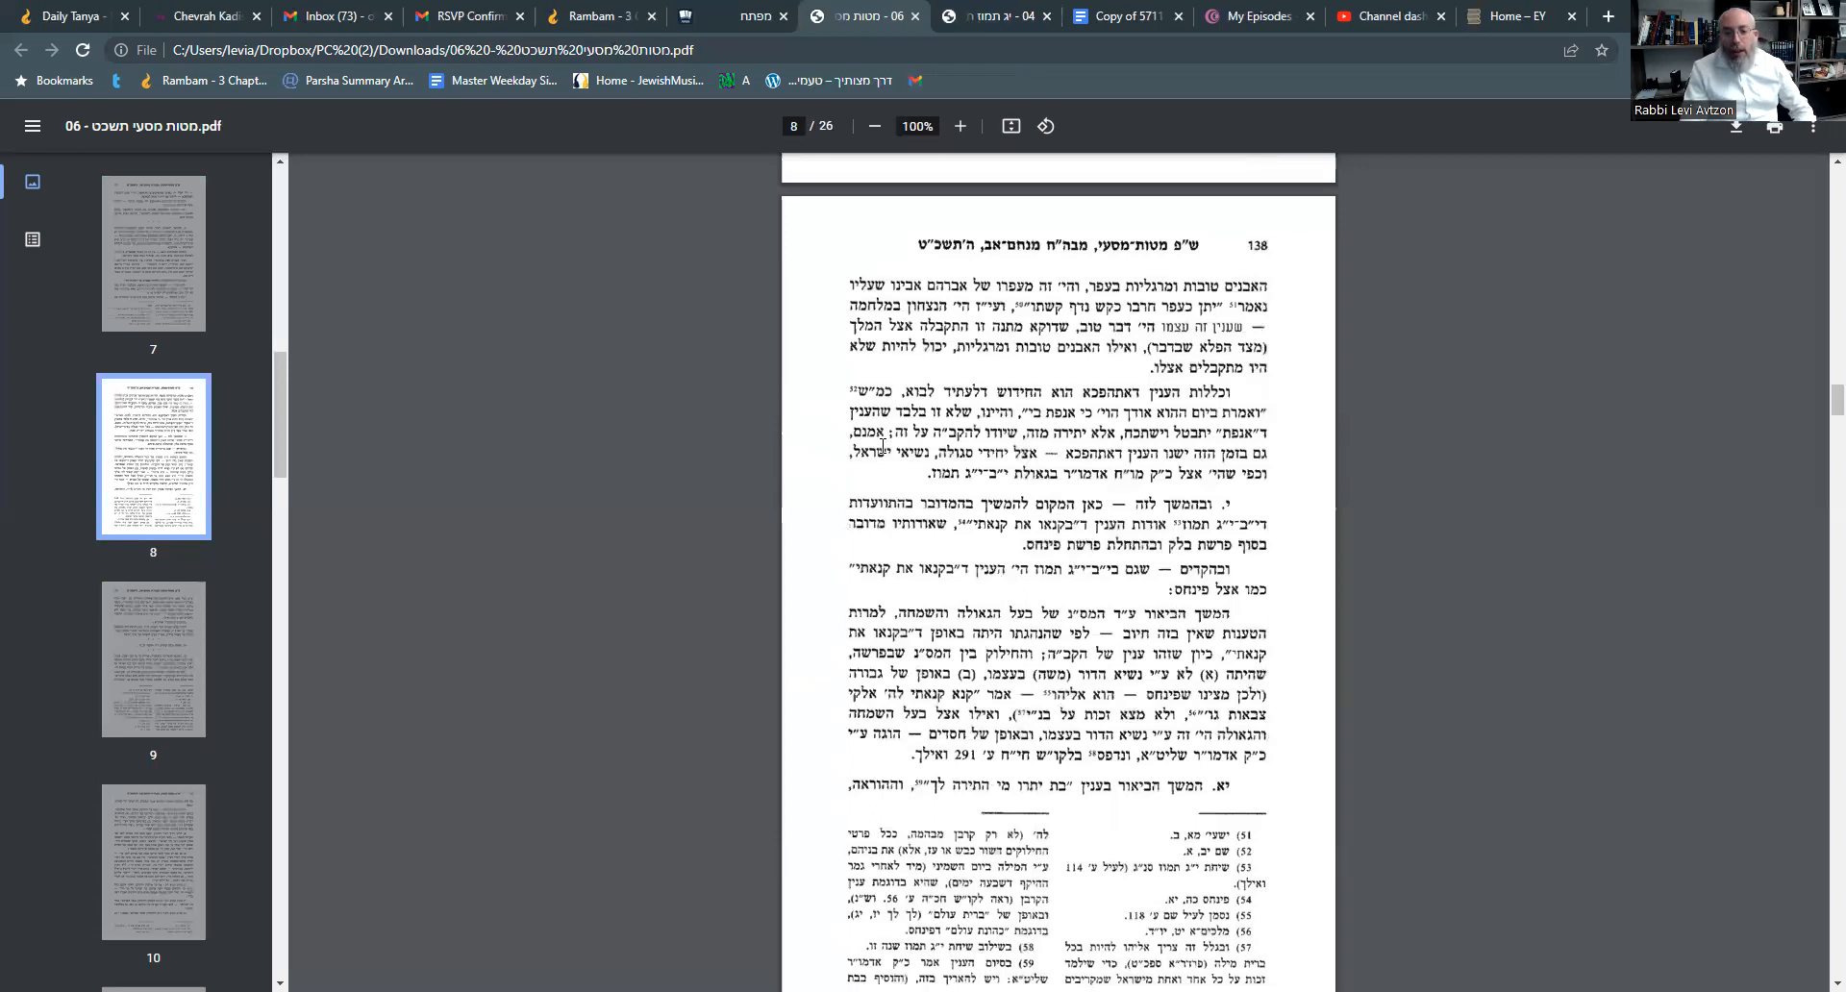
pyautogui.scroll(-3)
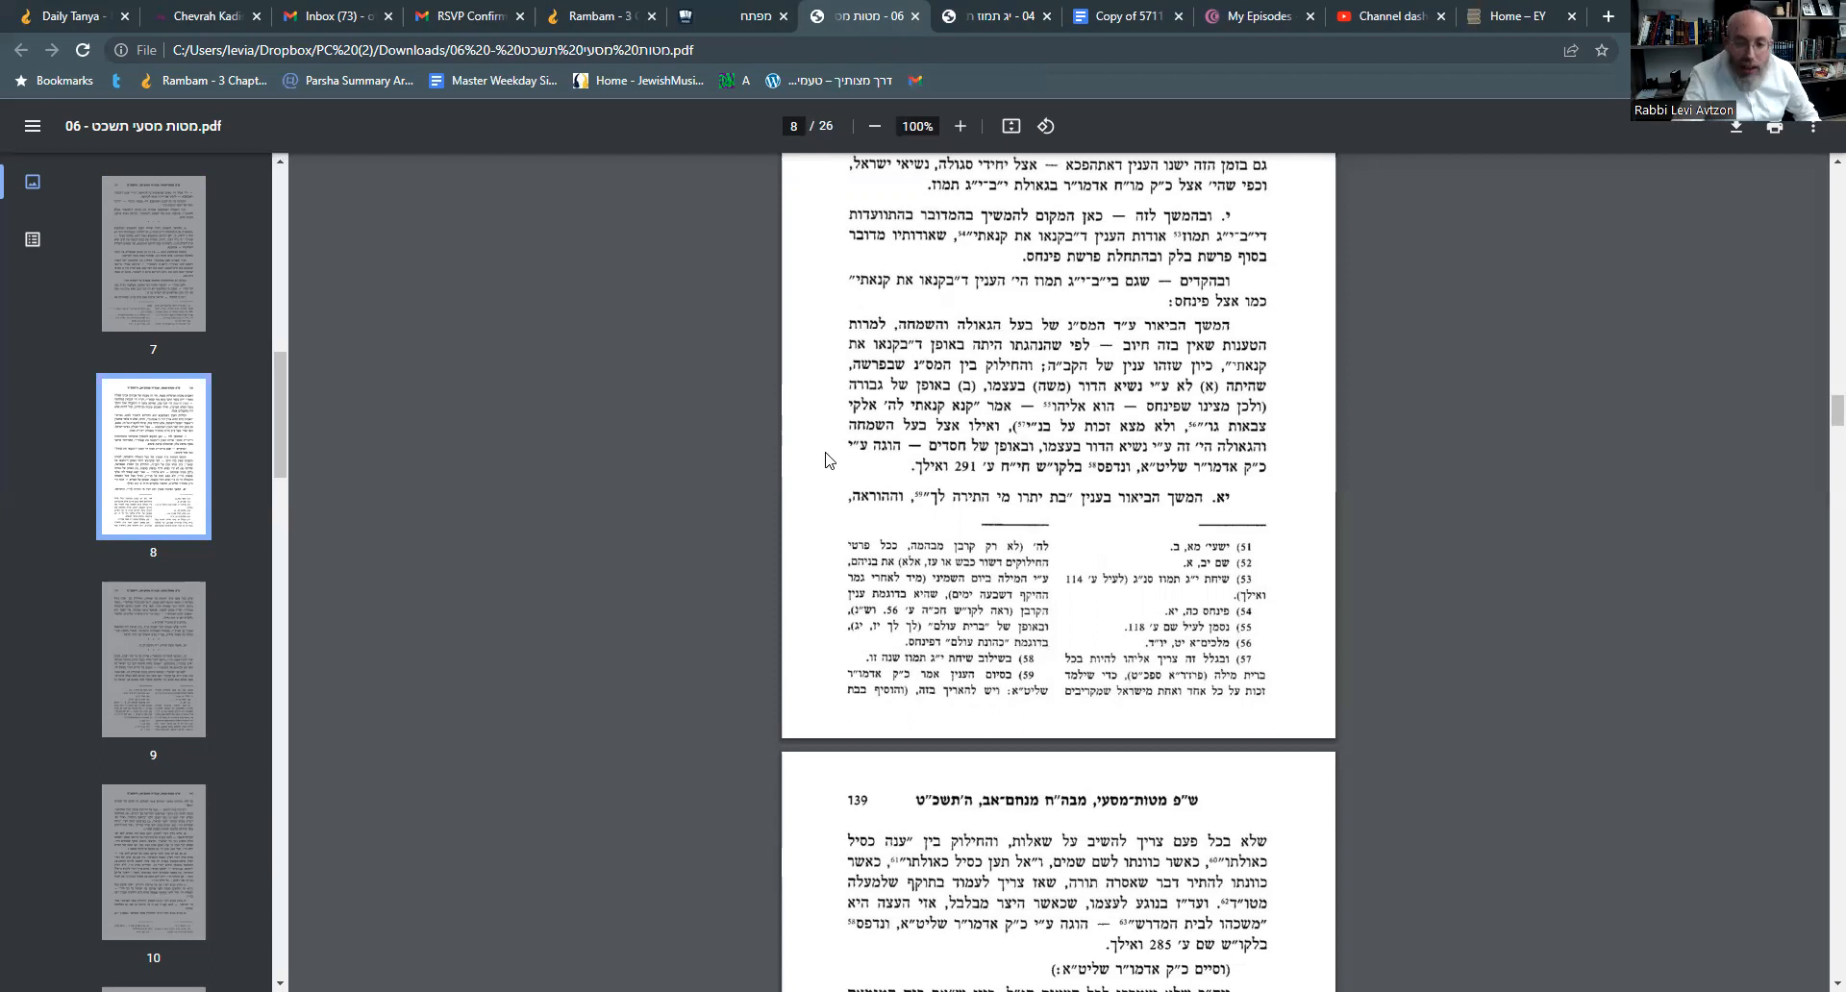
pyautogui.scroll(-3)
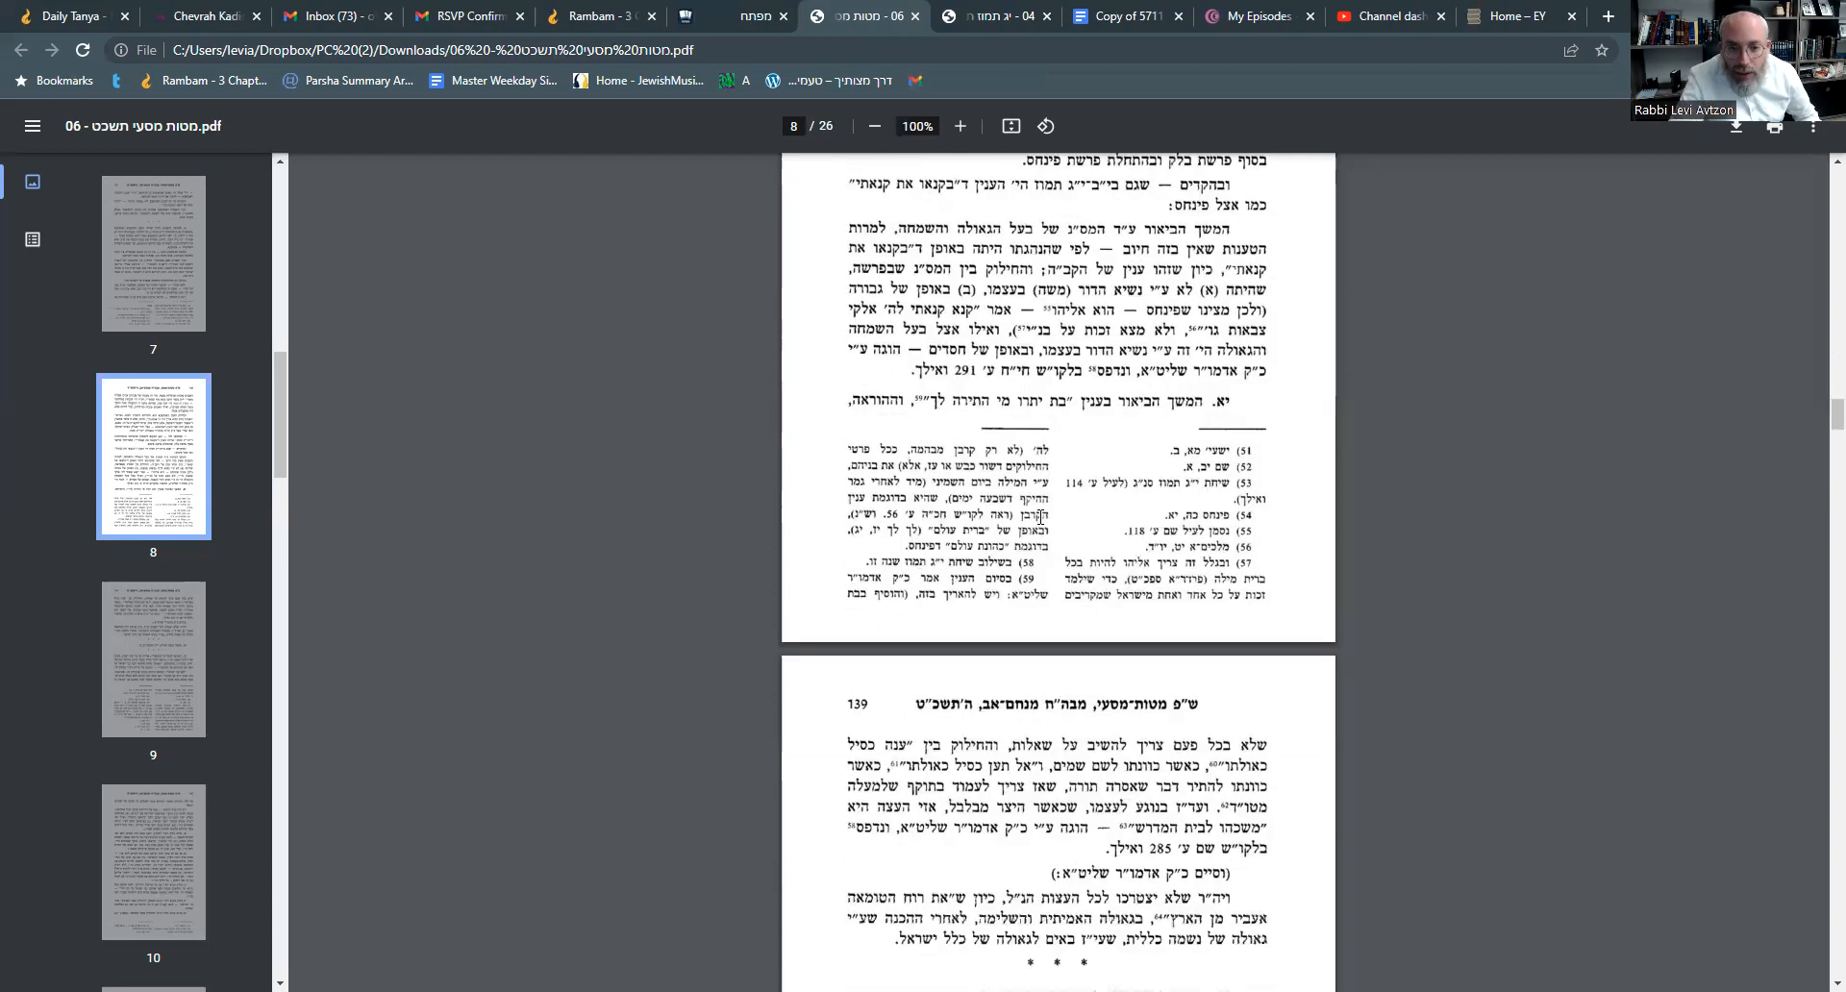
pyautogui.scroll(-3)
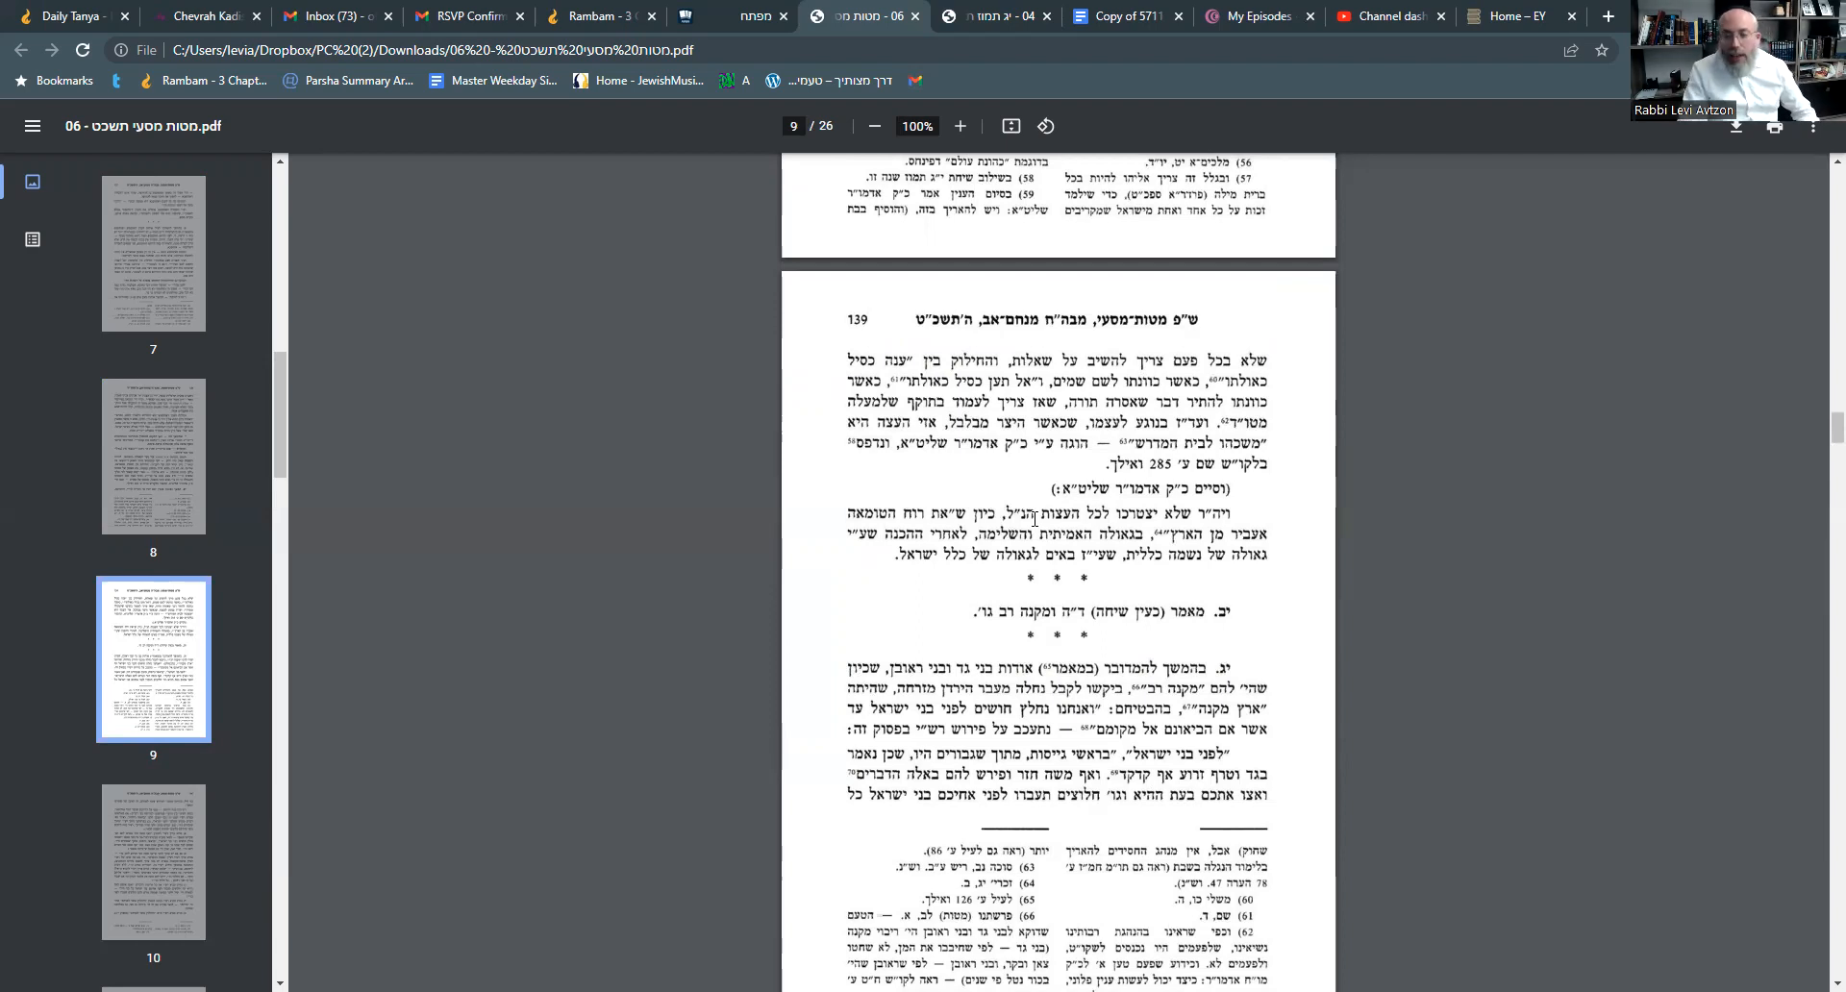
pyautogui.scroll(-3)
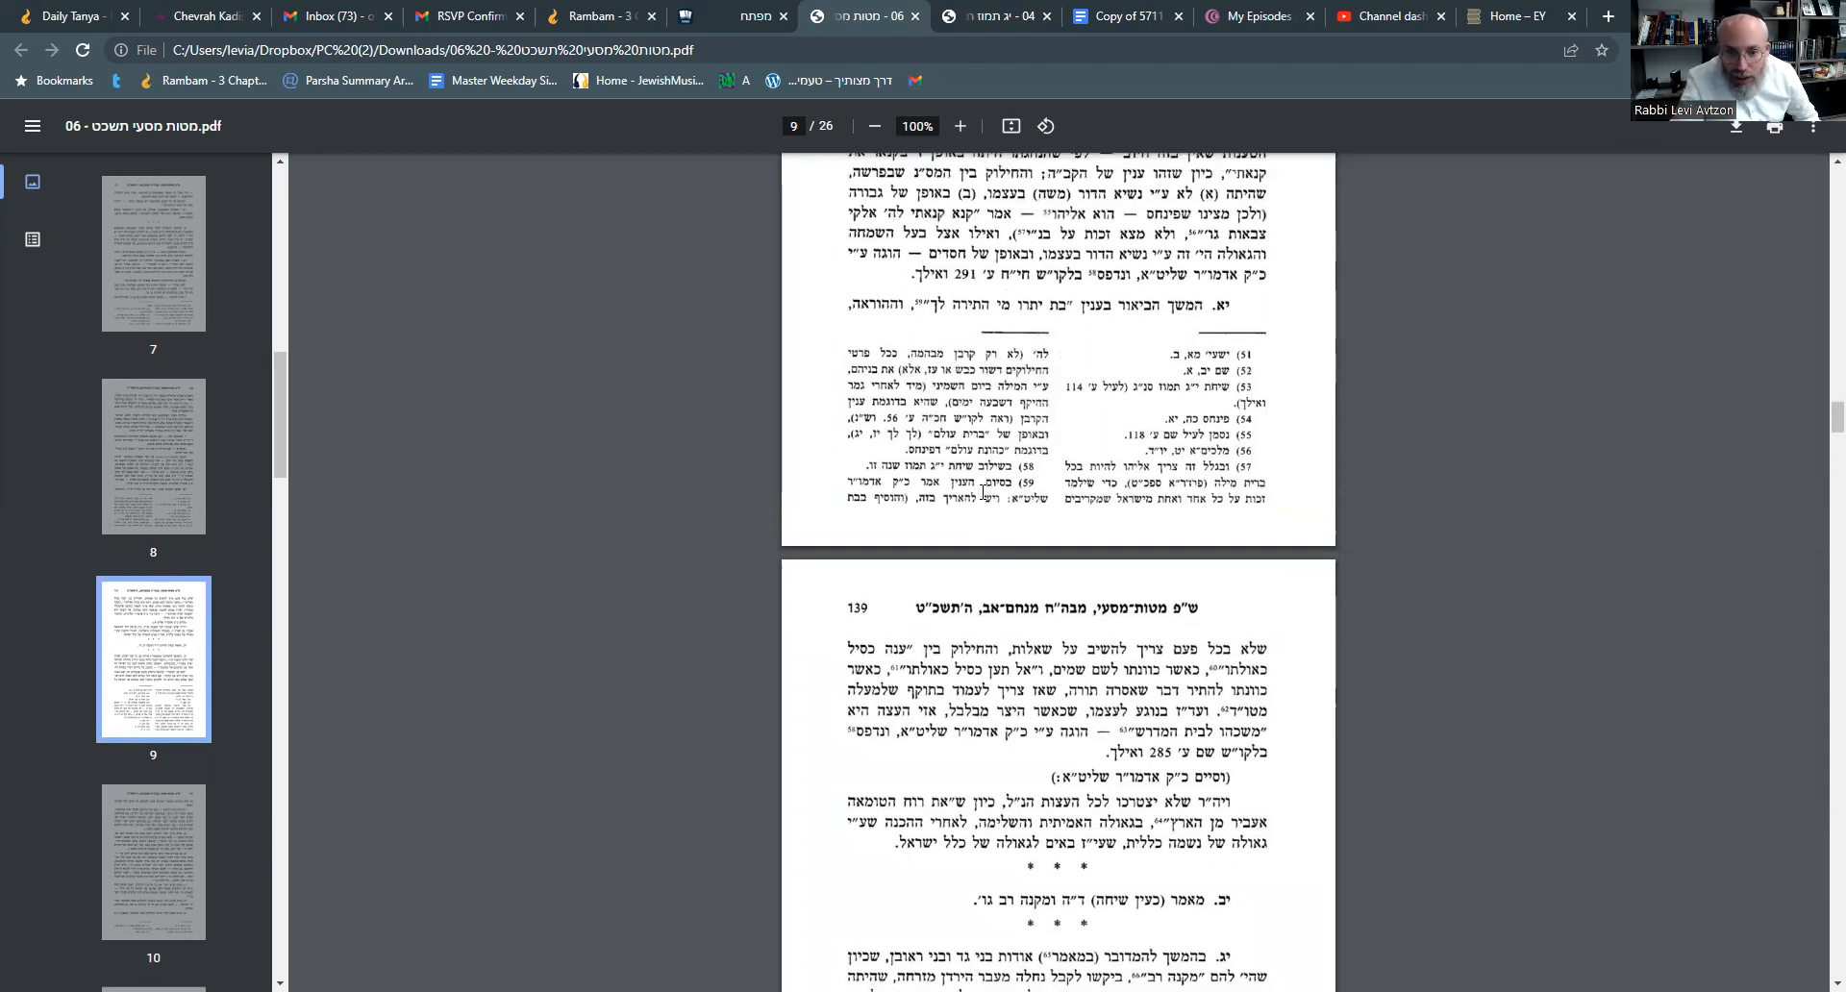
pyautogui.scroll(-3)
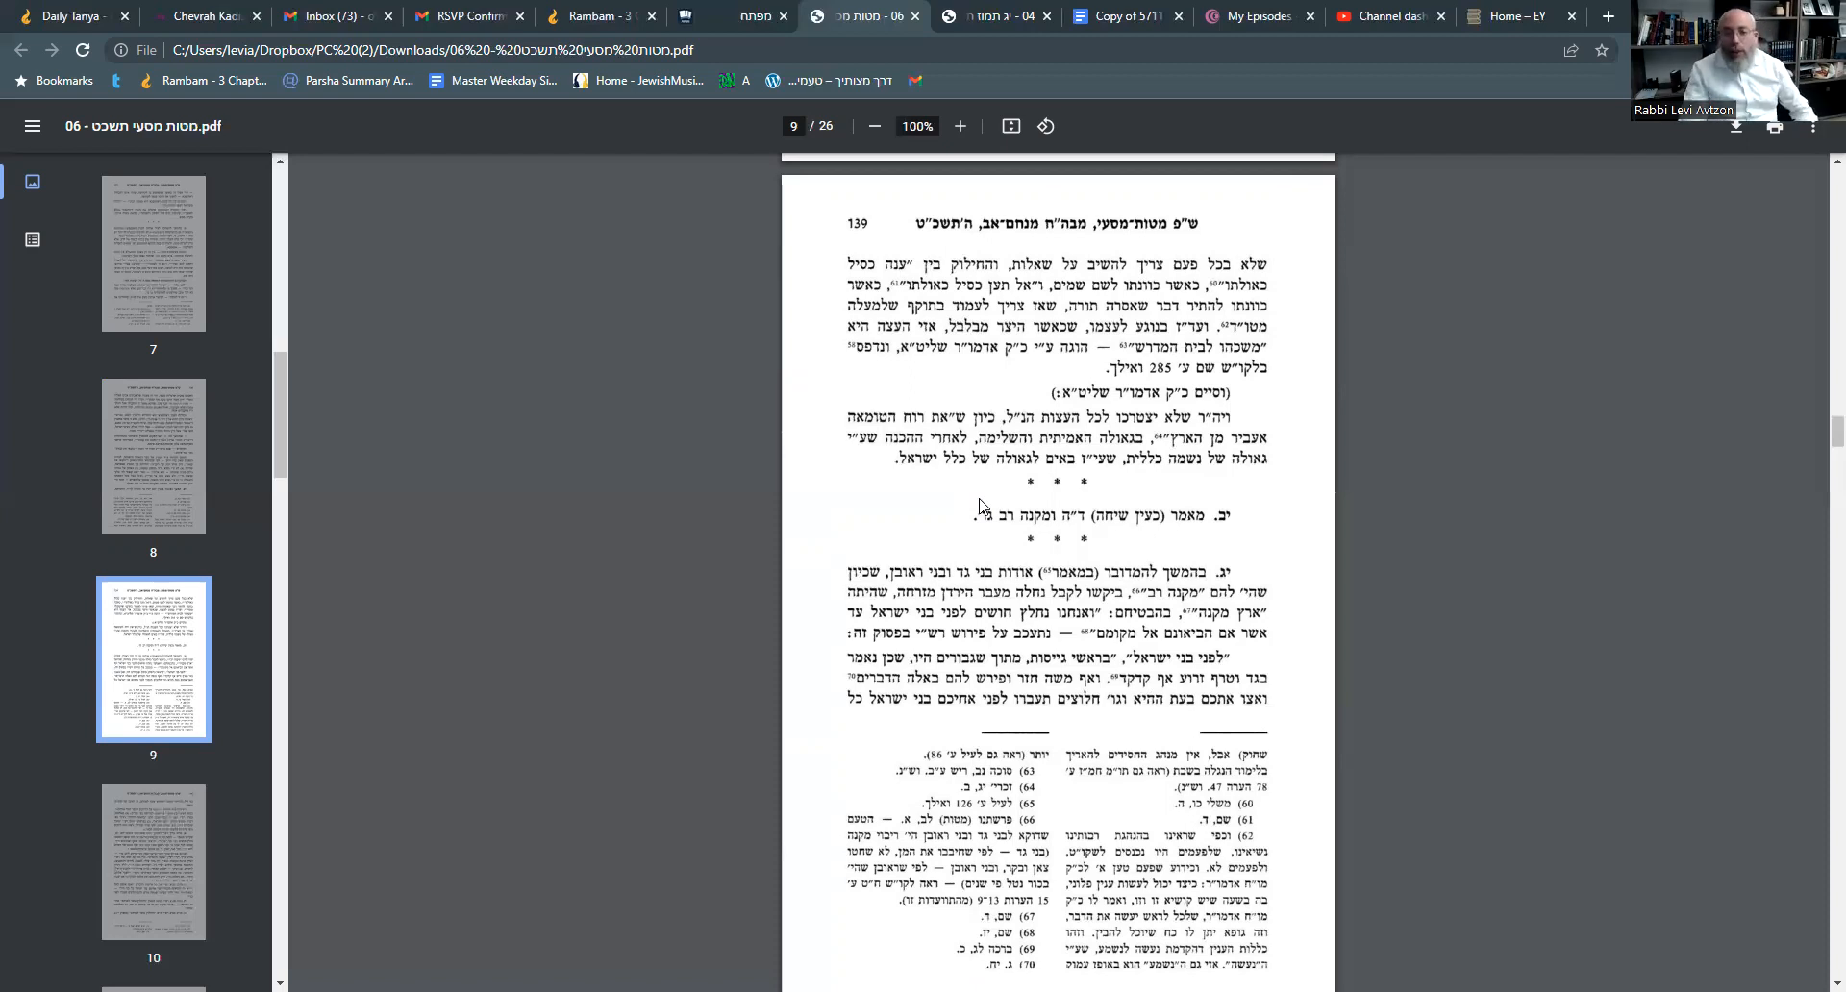
pyautogui.moveTo(1817, 244)
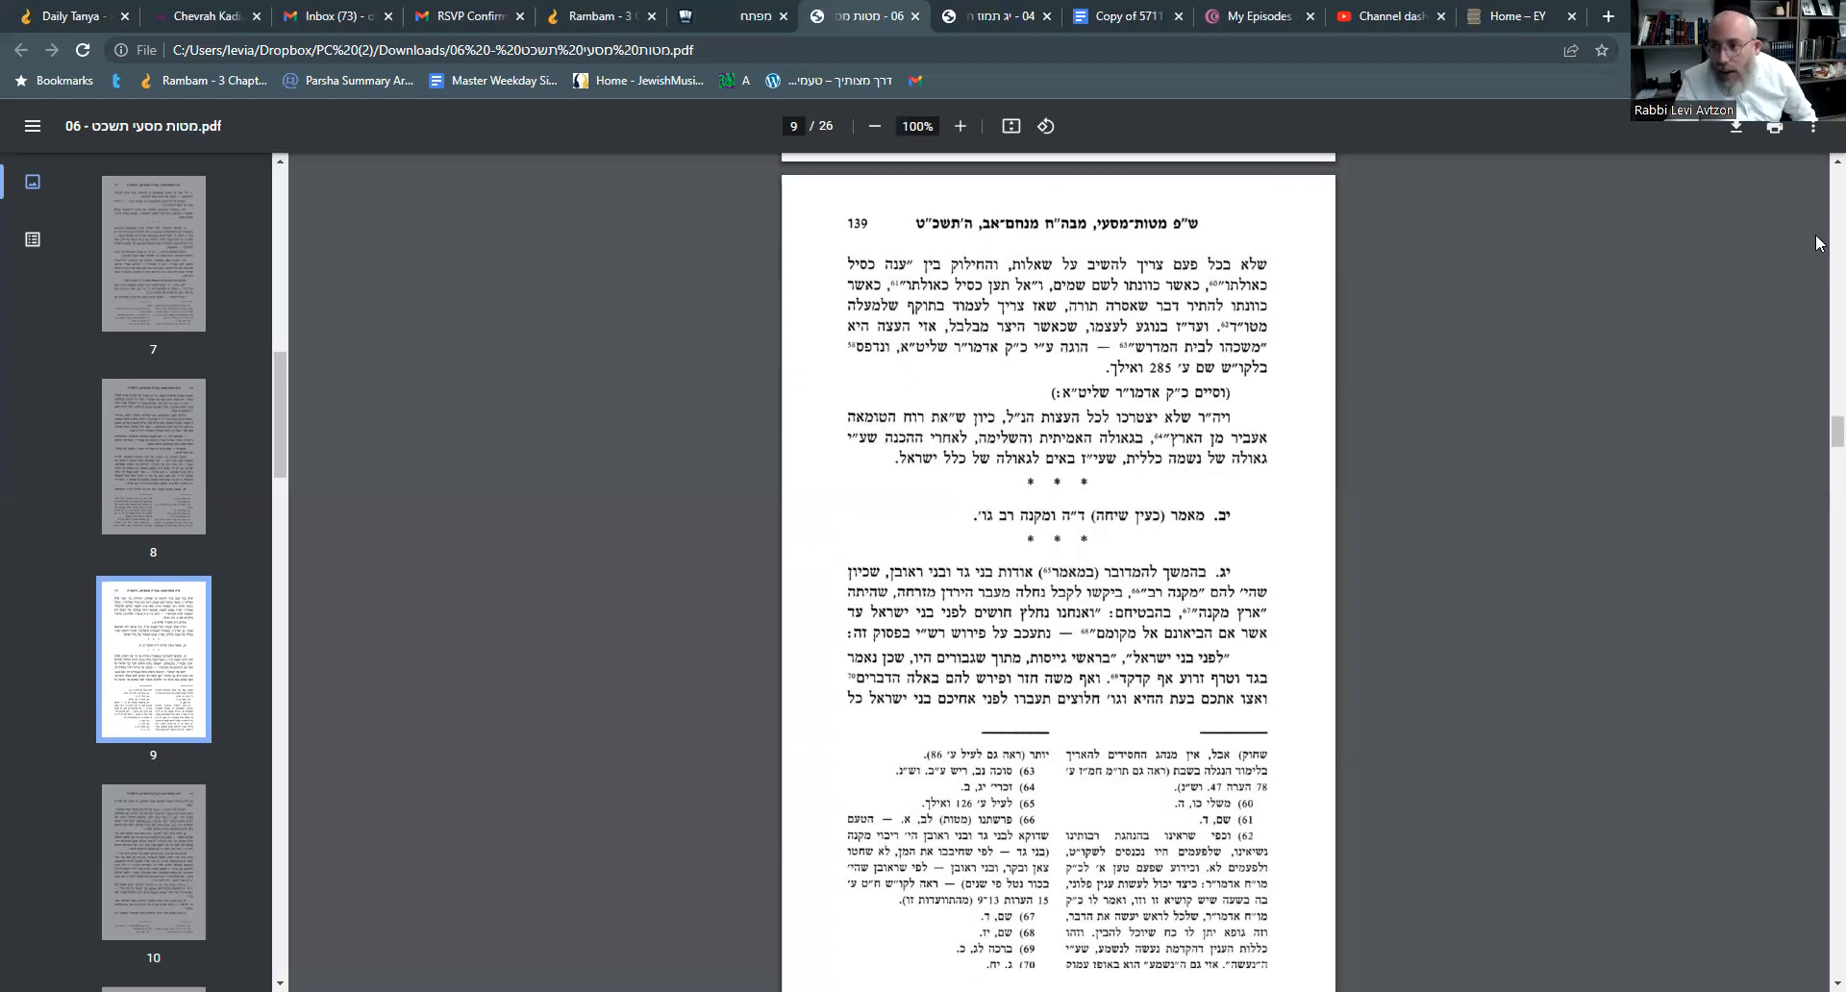